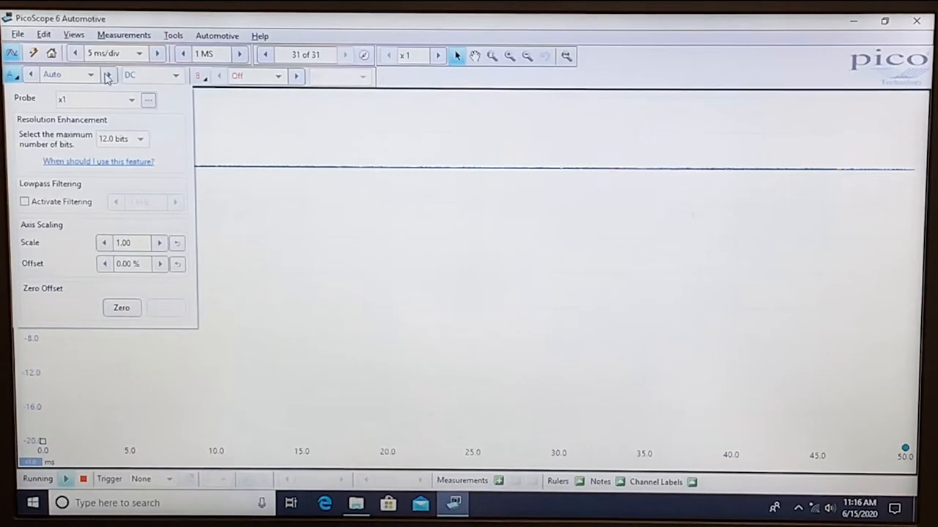
Step: Open channel A's input range dropdown listing Auto through ±100 V
left_click(107, 75)
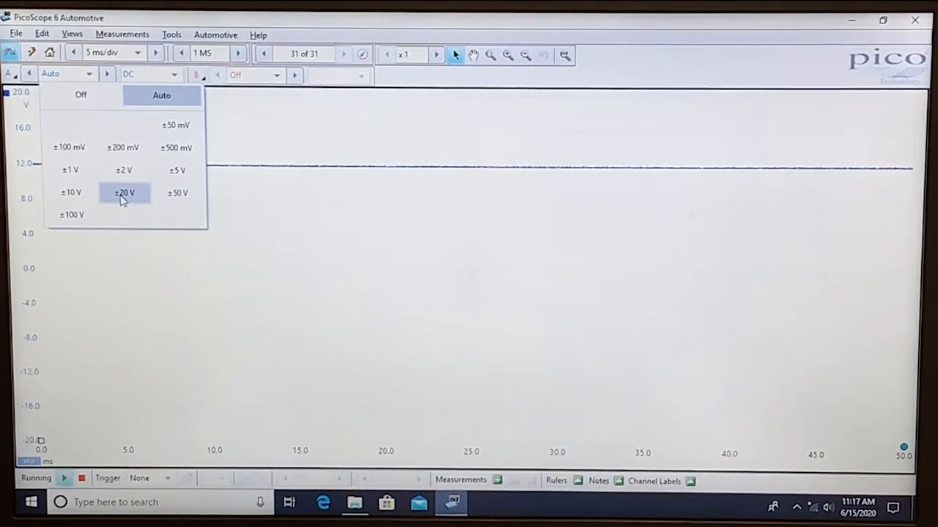
Step: Try channel A ranges ±2 V, then settle on ±100 V
left_click(123, 170)
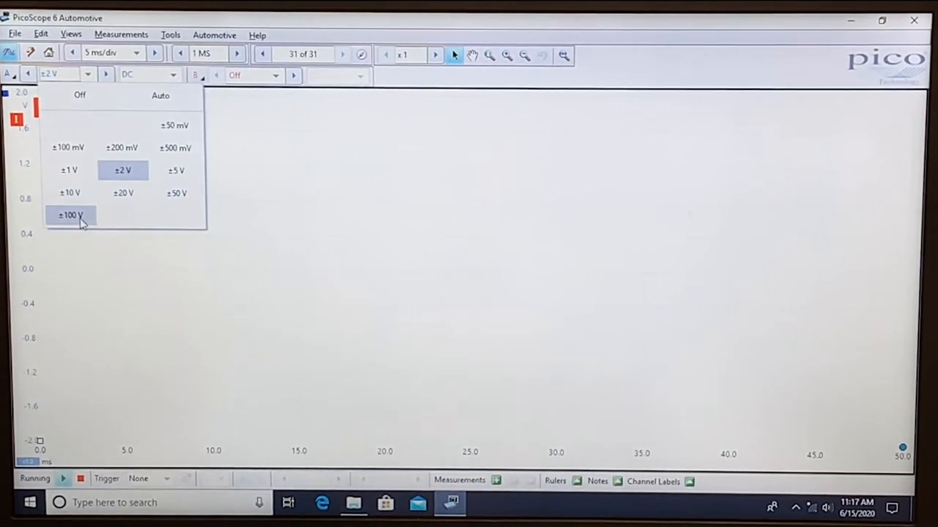
left_click(70, 216)
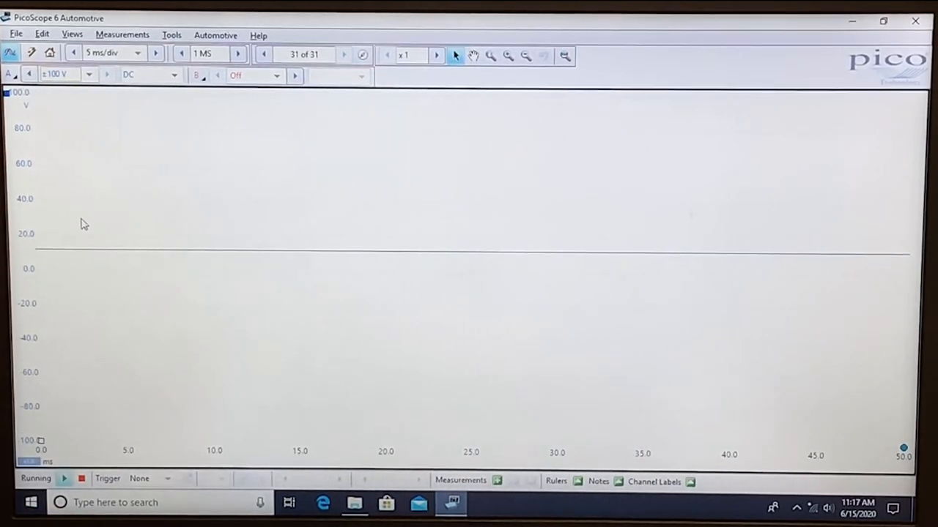
mouse_move(392, 150)
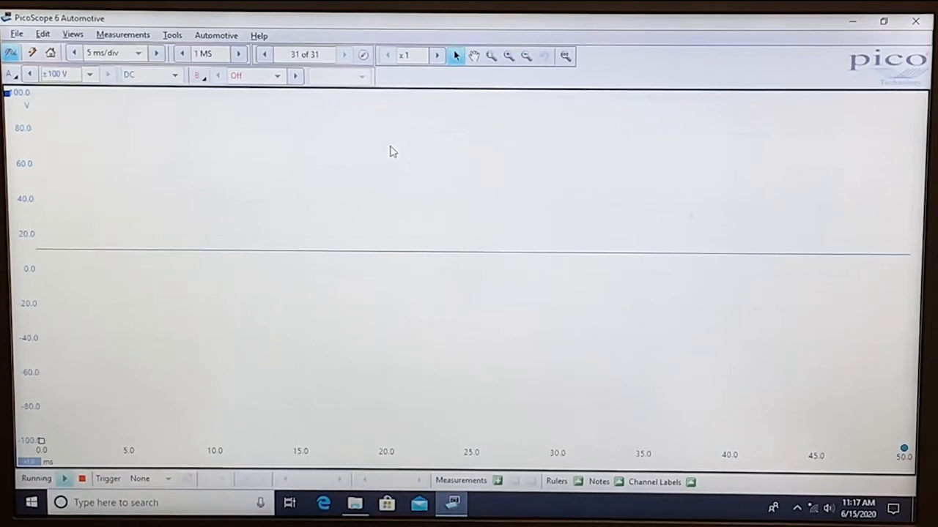
mouse_move(93, 86)
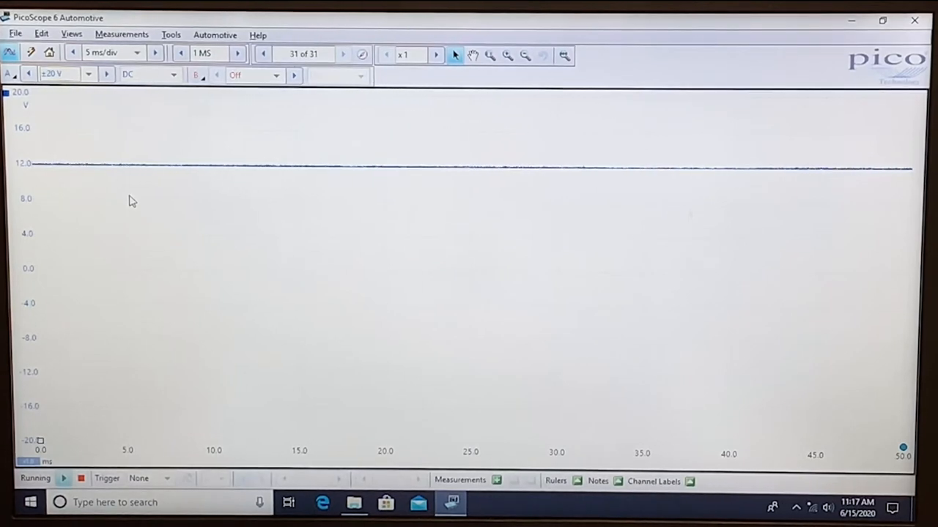
mouse_move(144, 110)
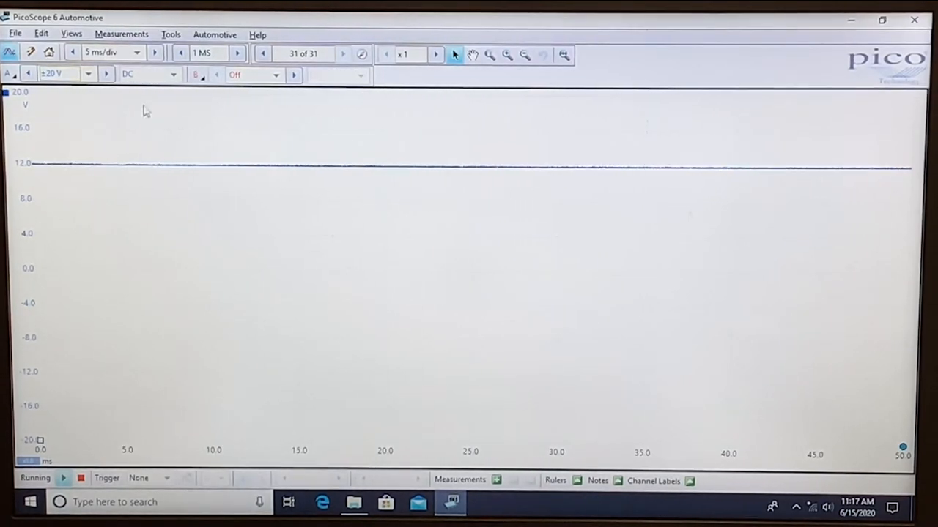
Step: Switch channel A to ±20 V and show the timebase choices at 5 ms/div
left_click(173, 74)
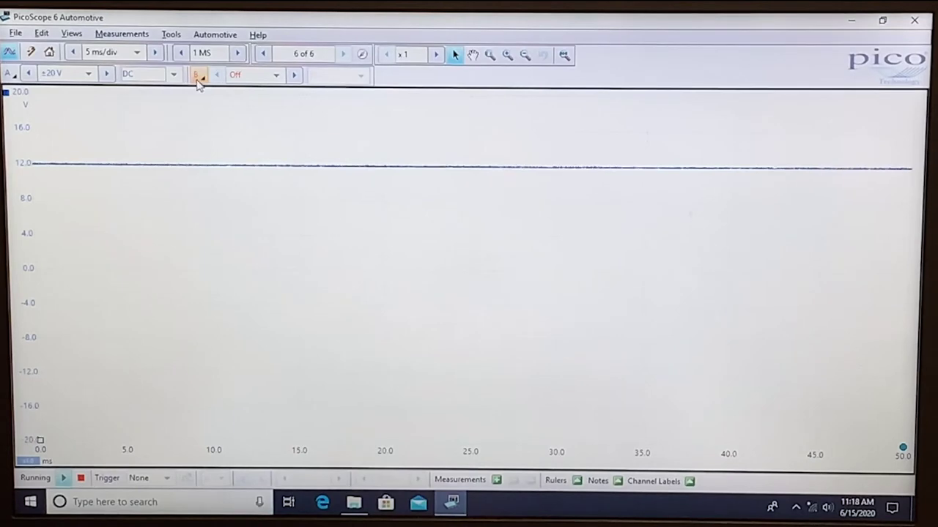
left_click(198, 75)
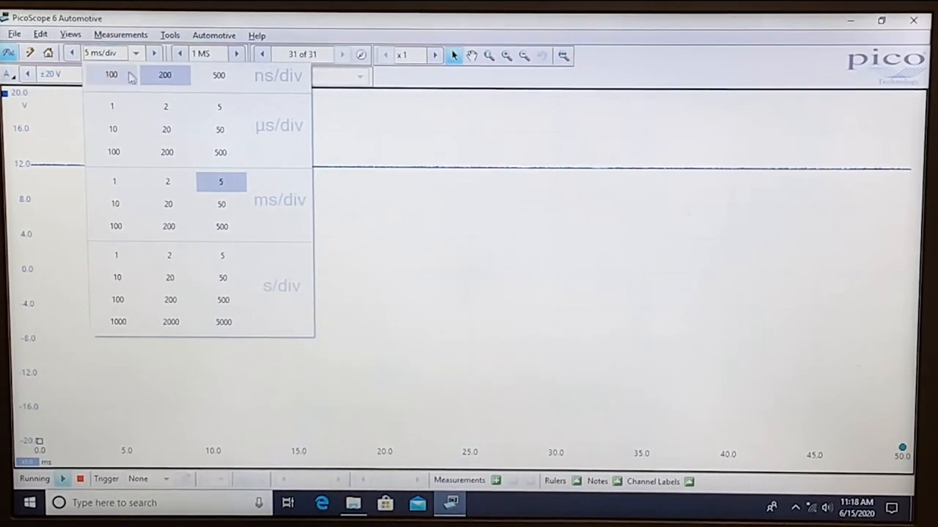
mouse_move(223, 323)
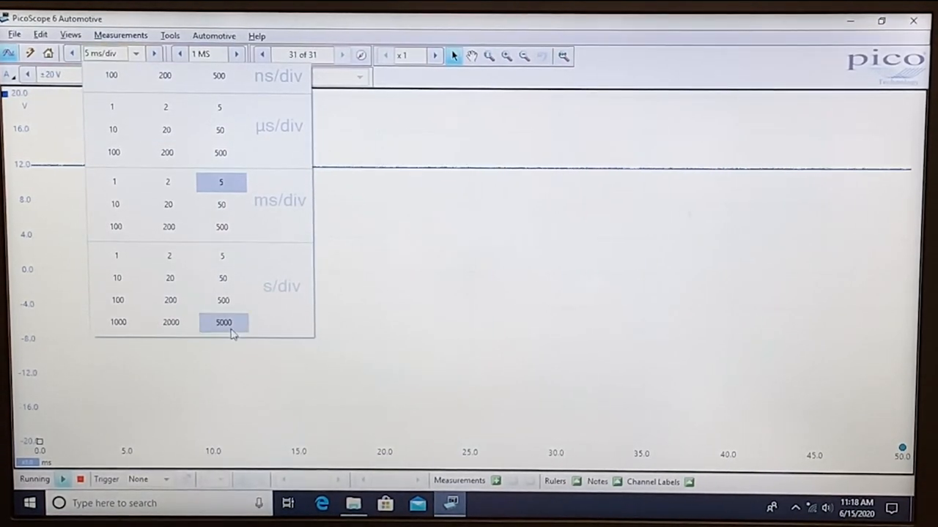
mouse_move(169, 255)
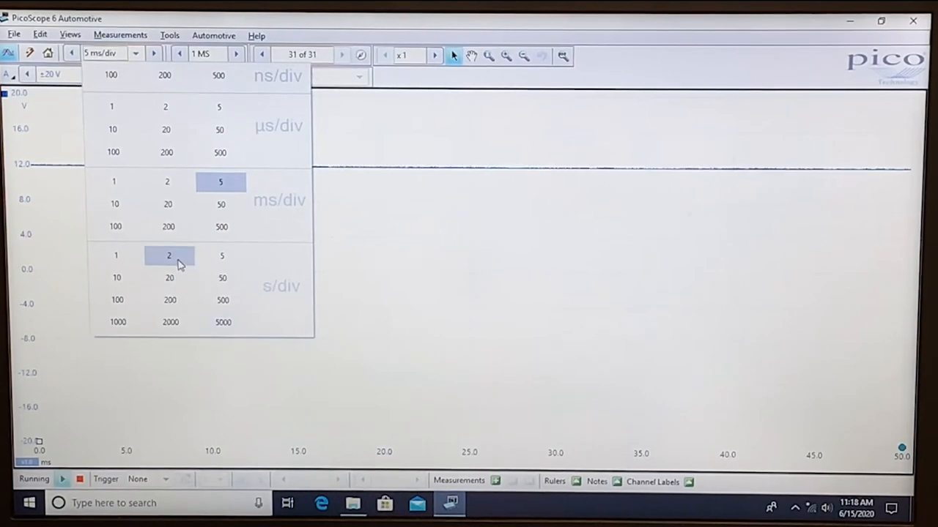
Step: Set the timebase to 2 s/div to capture the on/off pulses
left_click(169, 256)
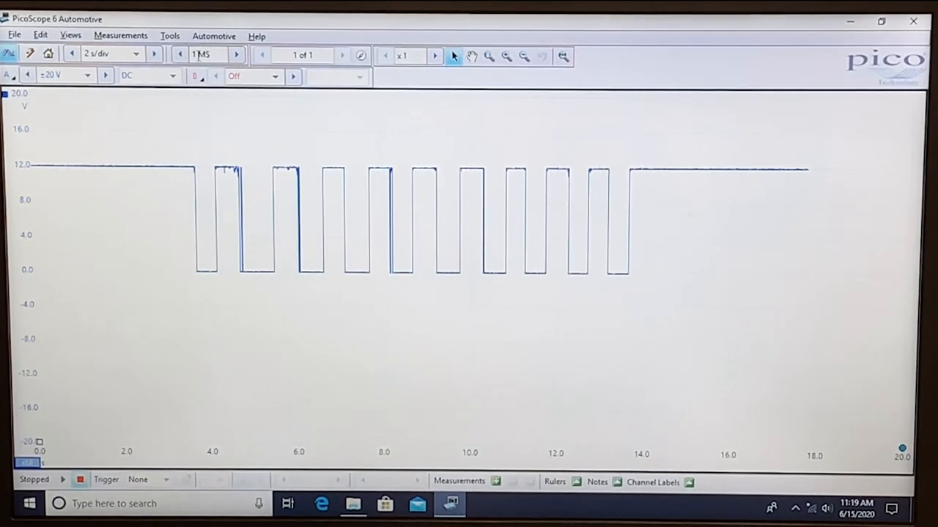
mouse_move(209, 55)
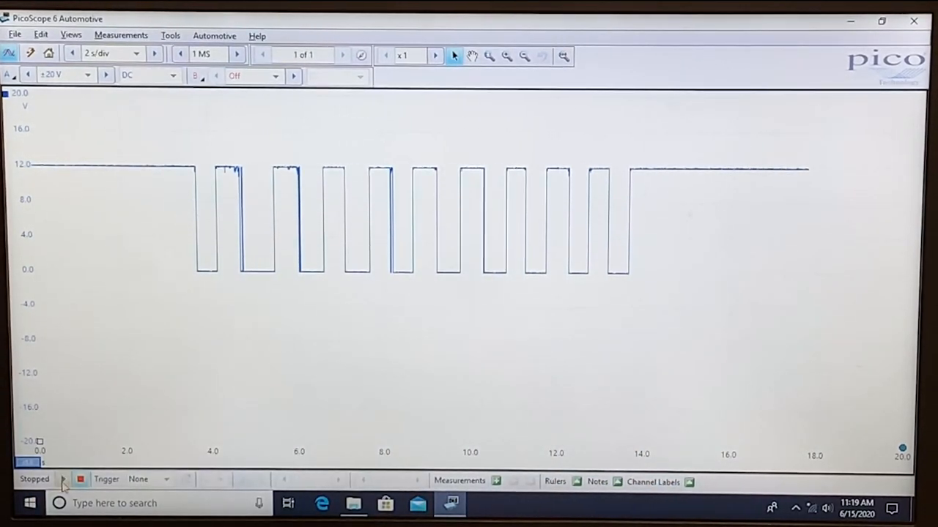
Step: Restart capturing and shorten the timebase via 1 s to 500 ms/div
left_click(68, 478)
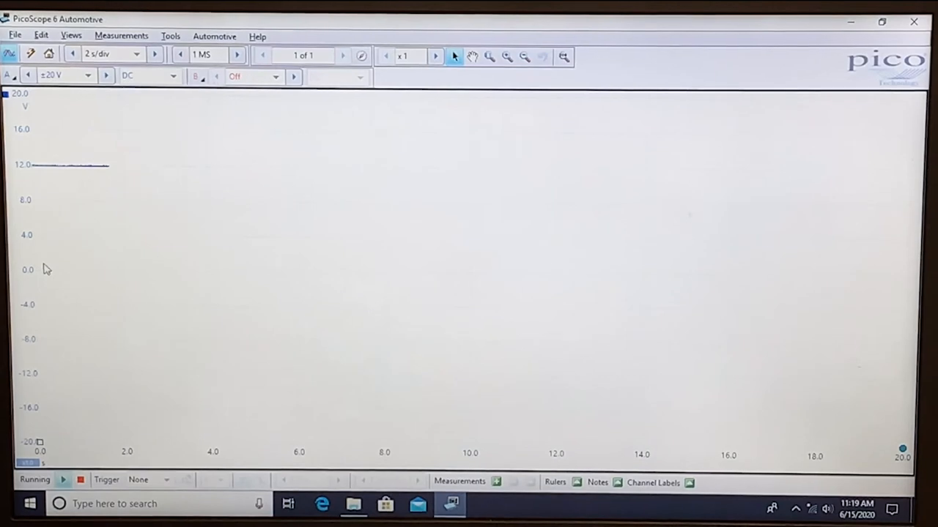
left_click(73, 55)
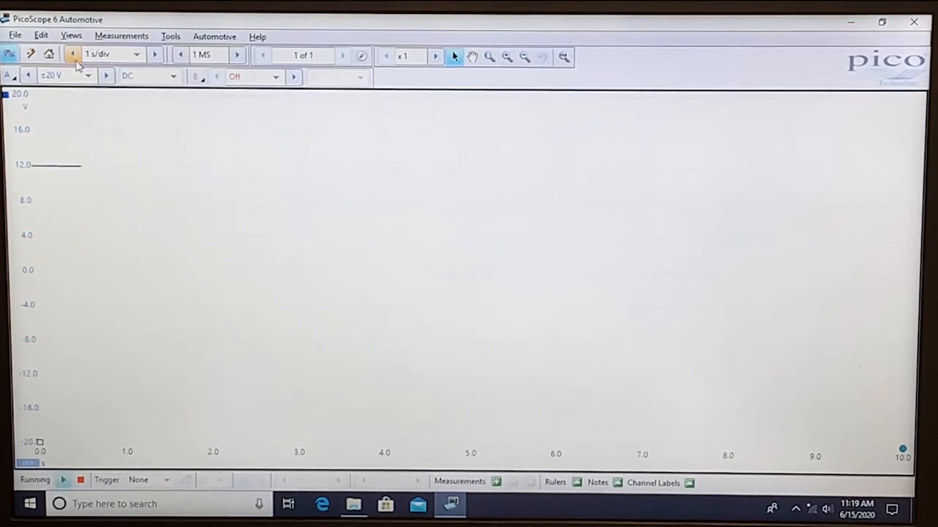
left_click(71, 55)
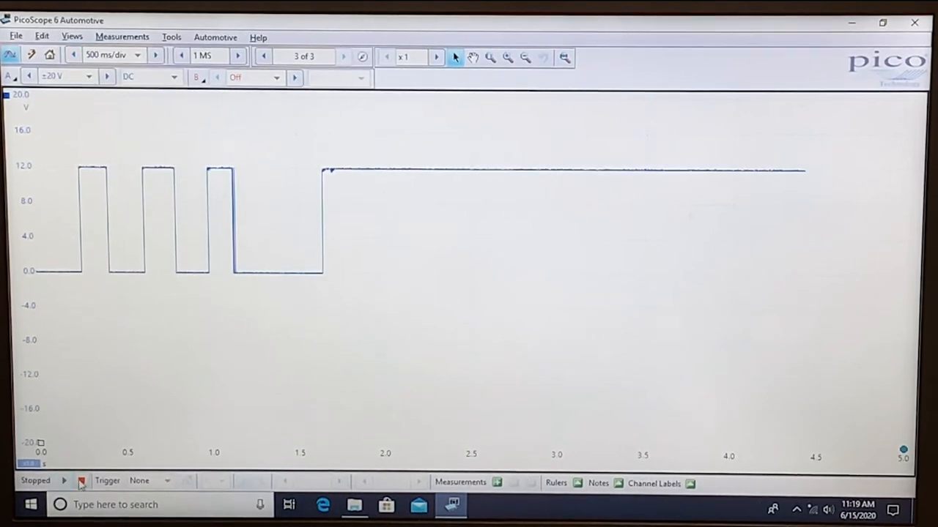
Step: Step back from waveform 3 of 3 to waveform 2 of 3
left_click(262, 57)
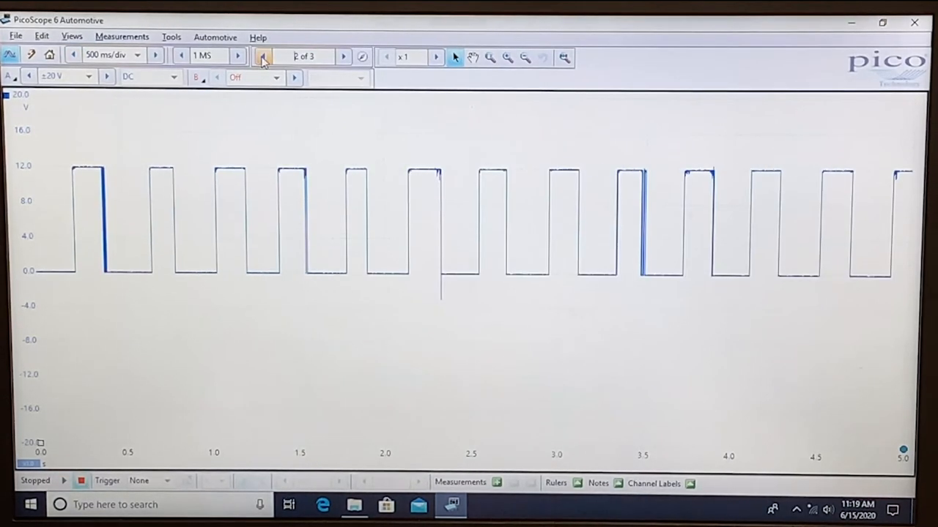
mouse_move(262, 57)
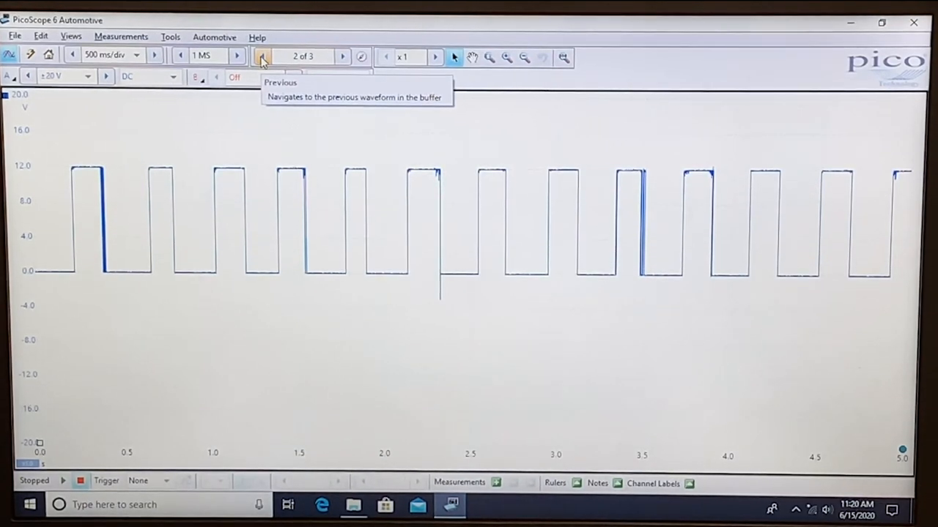
mouse_move(390, 106)
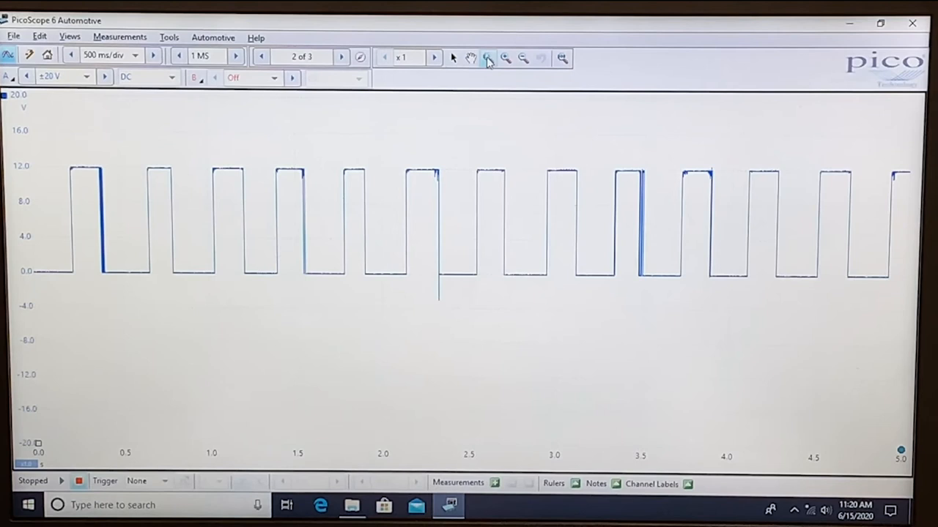
mouse_move(491, 58)
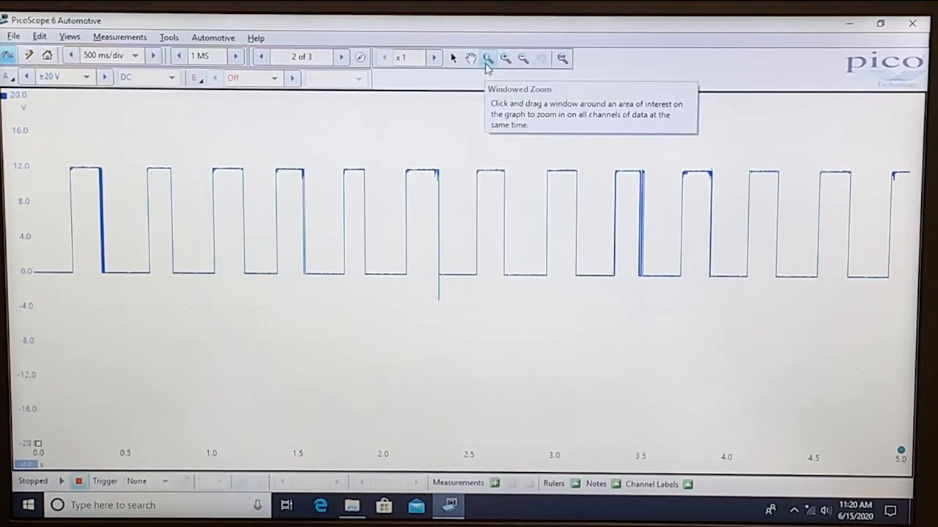
mouse_move(267, 155)
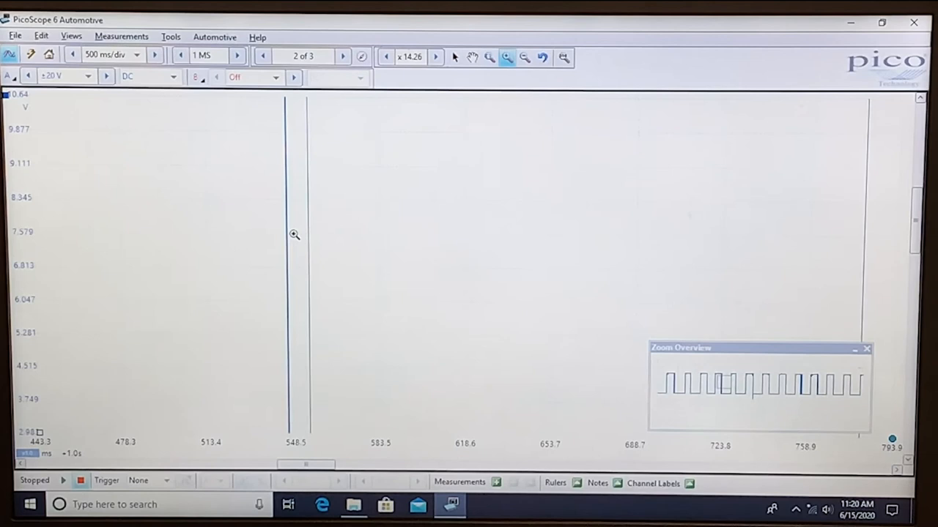
left_click(524, 57)
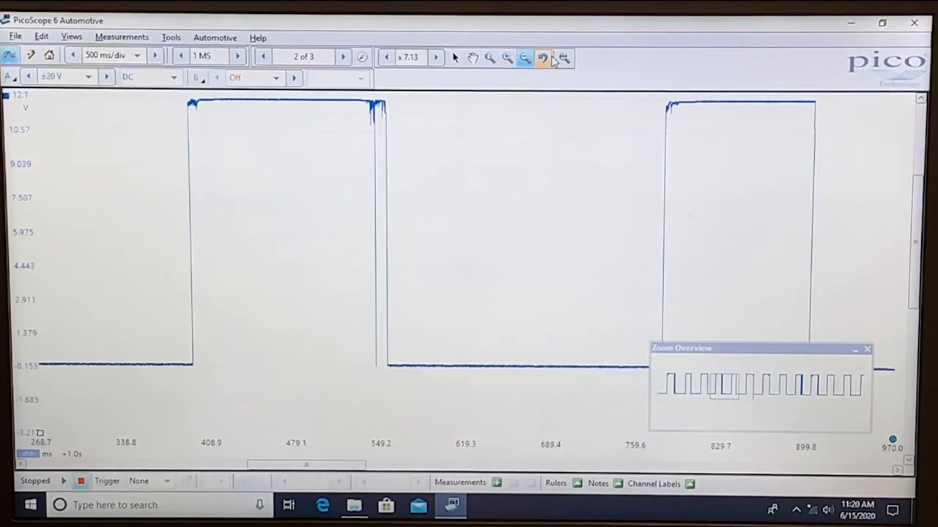
mouse_move(544, 57)
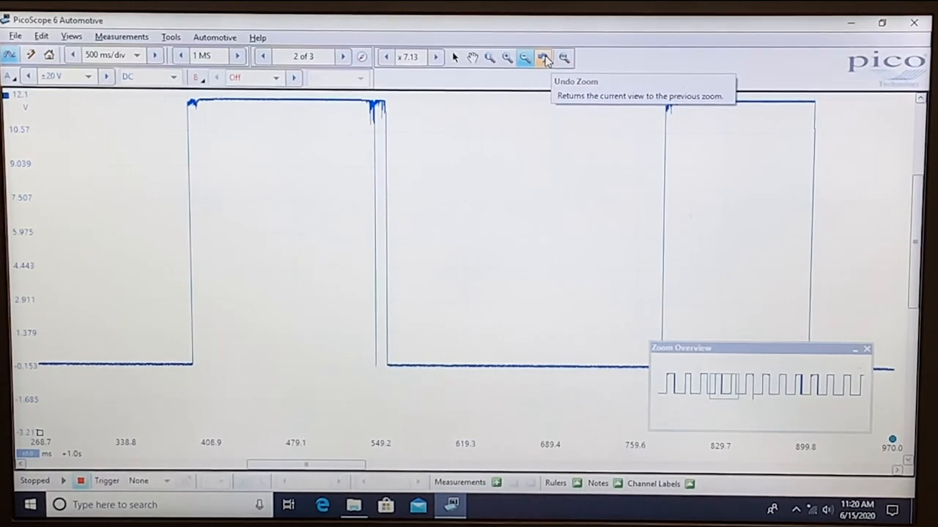
mouse_move(564, 58)
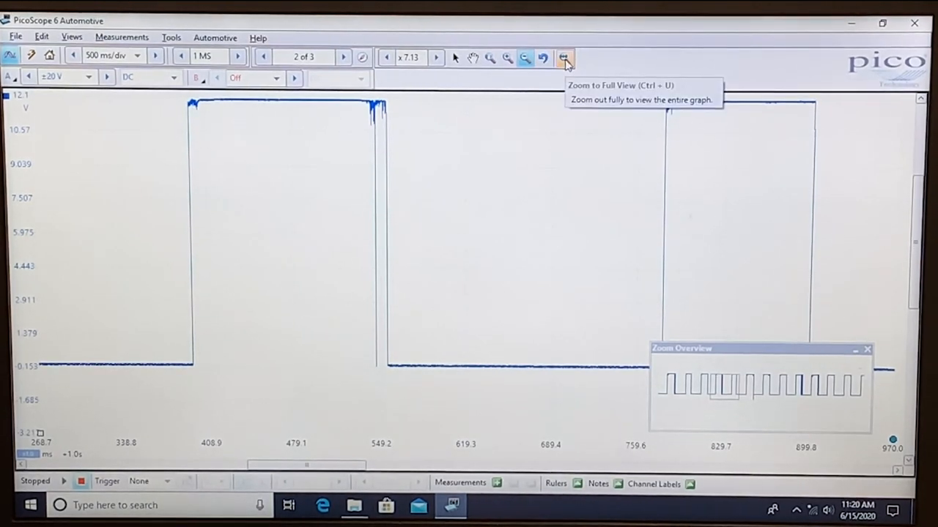
left_click(564, 58)
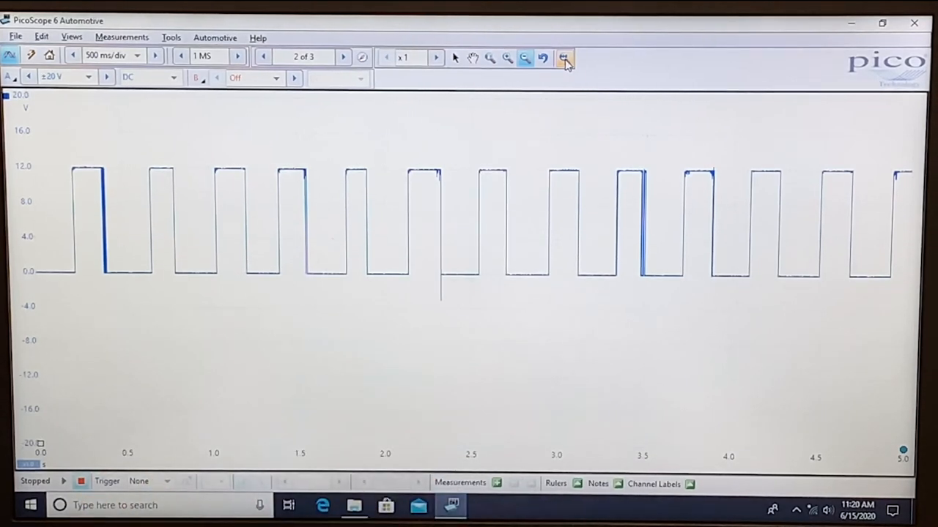